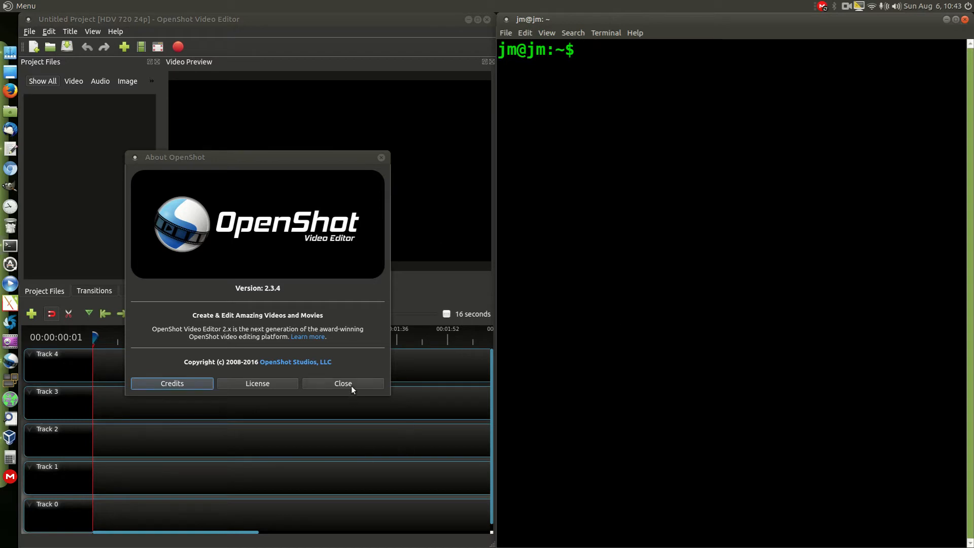
# Step: Reopen Help > About OpenShot to confirm version 2.3.4, then close it
pyautogui.click(342, 383)
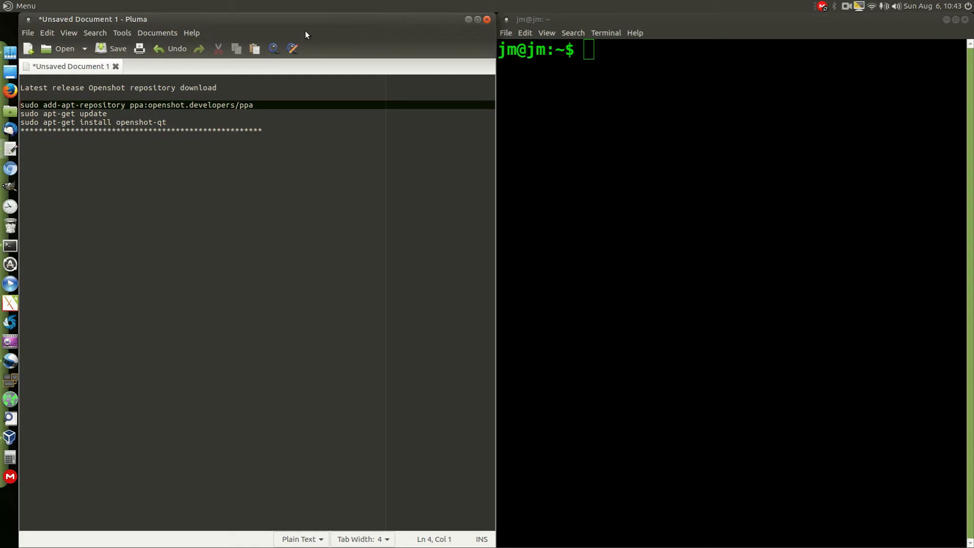
pyautogui.click(115, 32)
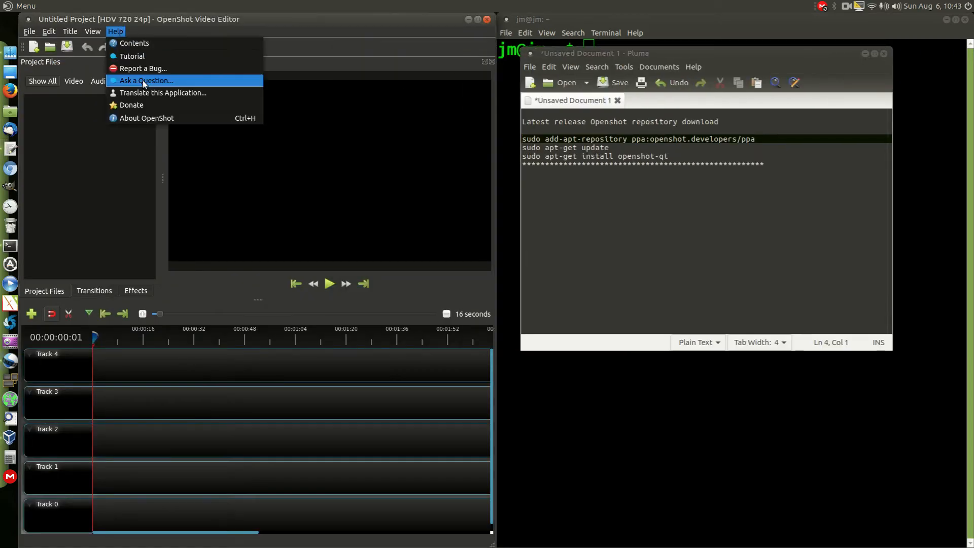
pyautogui.click(147, 118)
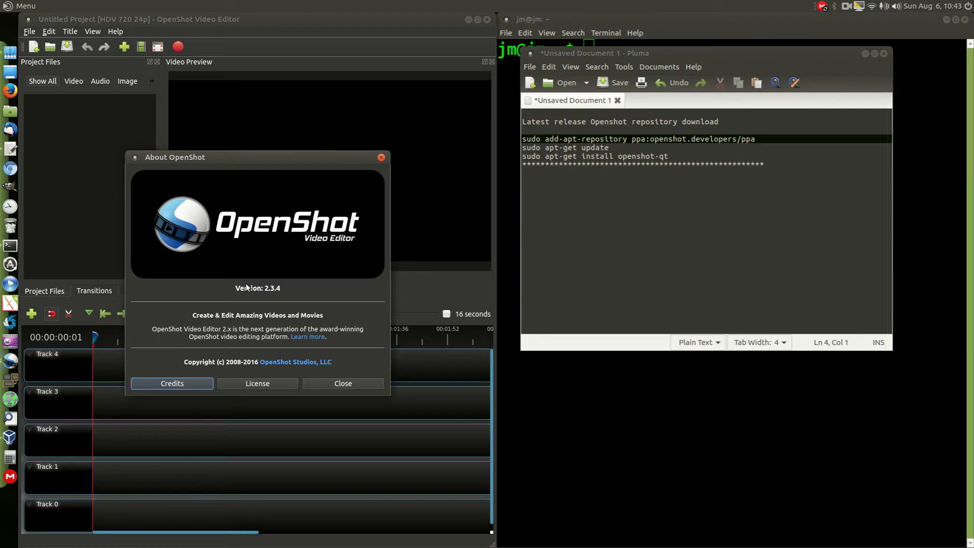
pyautogui.moveTo(309, 178)
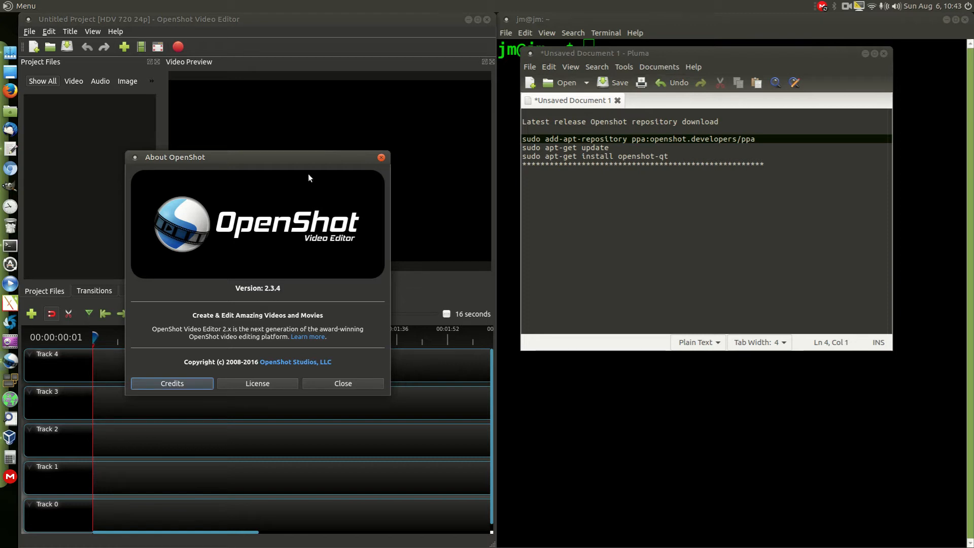
pyautogui.click(343, 383)
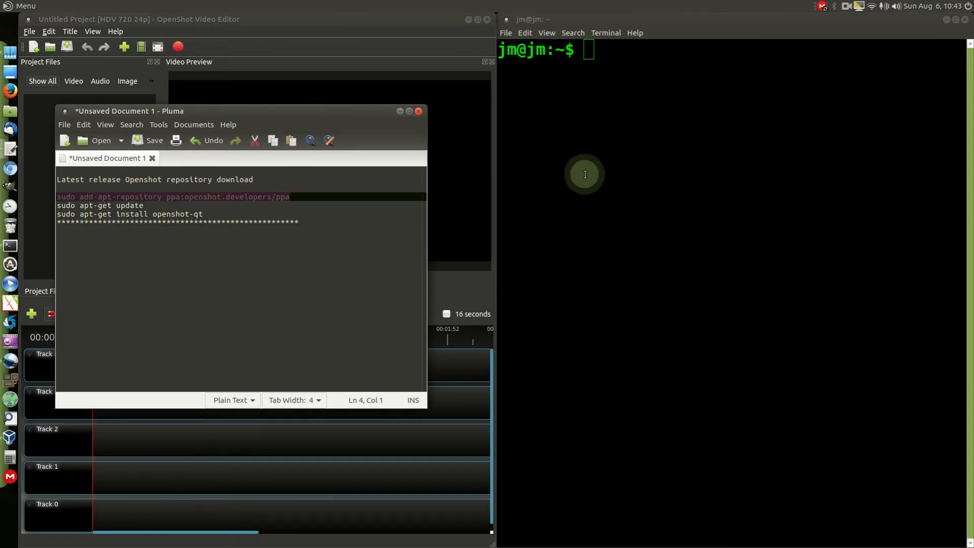
# Step: Run the pasted add-apt-repository command for the OpenShot PPA with the sudo password
pyautogui.write('velopers/ppa')
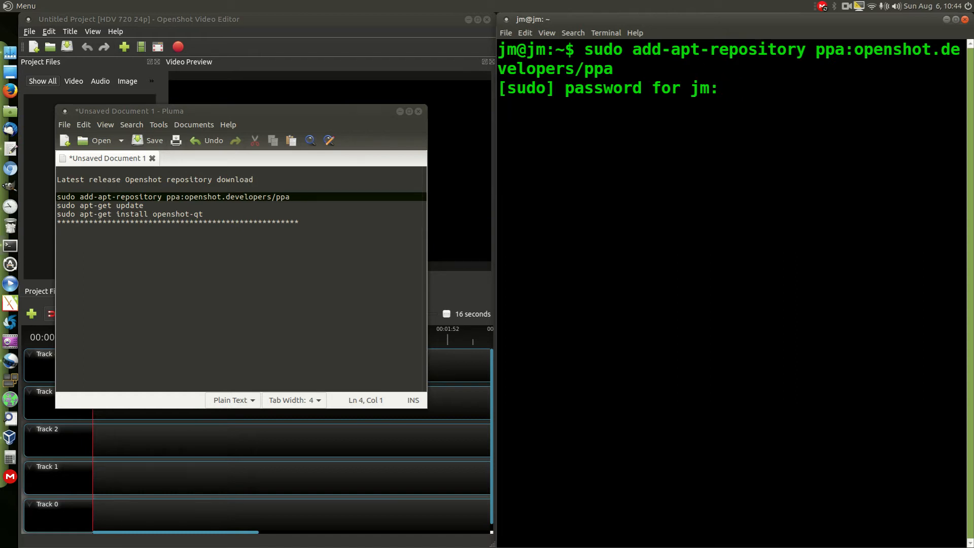
pyautogui.press('Return')
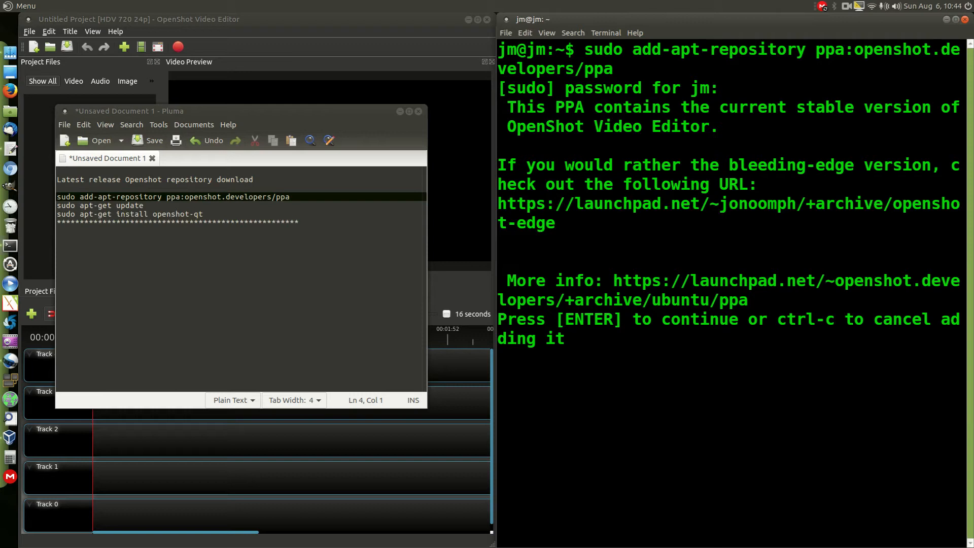
pyautogui.press('Return')
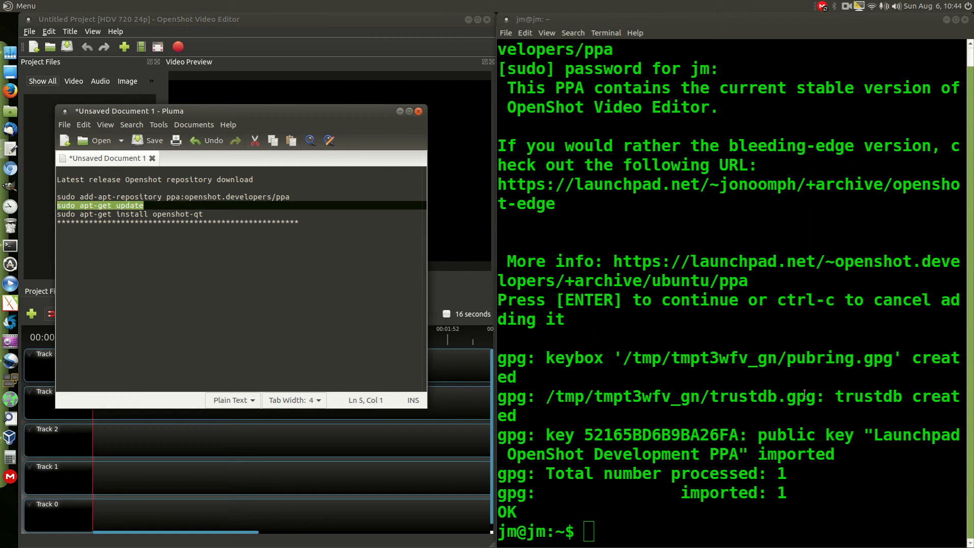
# Step: Run sudo apt-get update and begin typing the openshot-qt package name
pyautogui.write('sudo apt-get update')
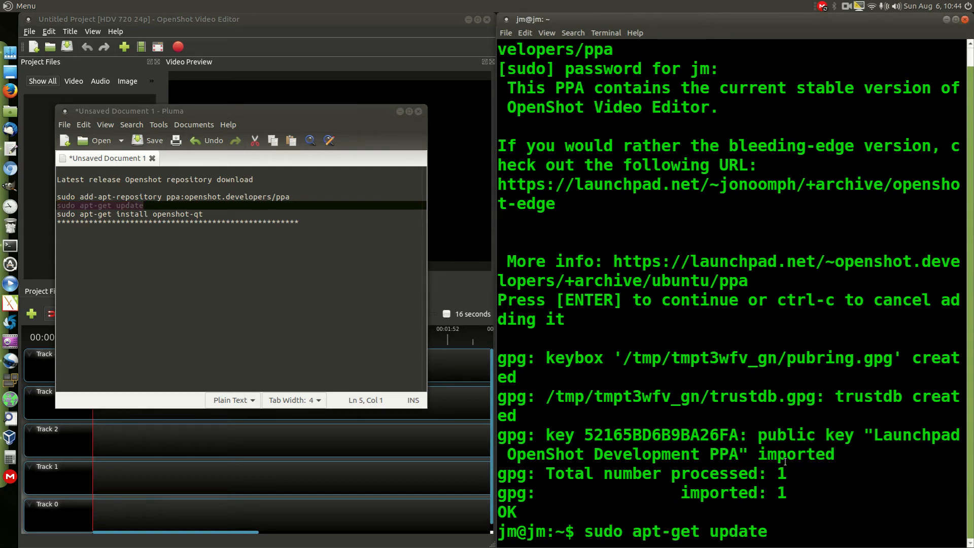
pyautogui.press('Return')
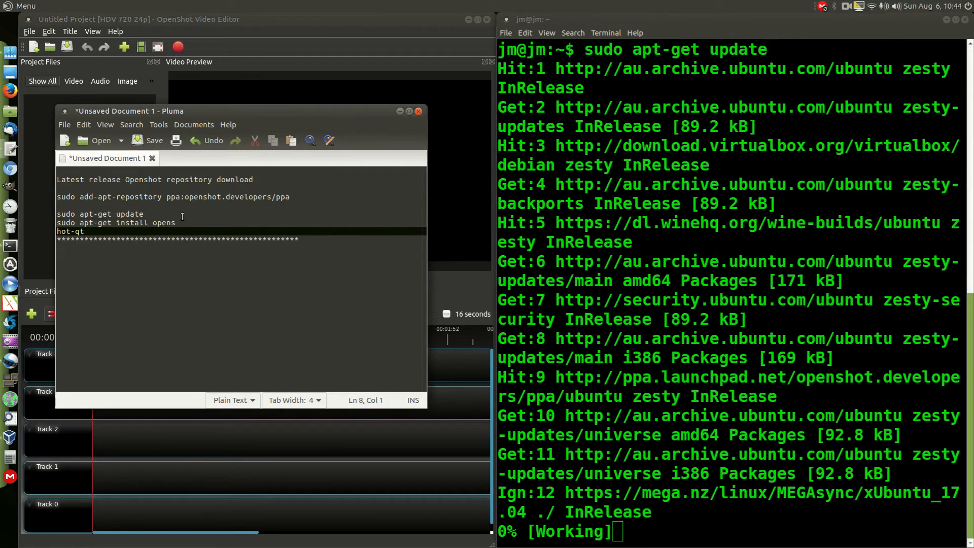
pyautogui.write('openshot-qt')
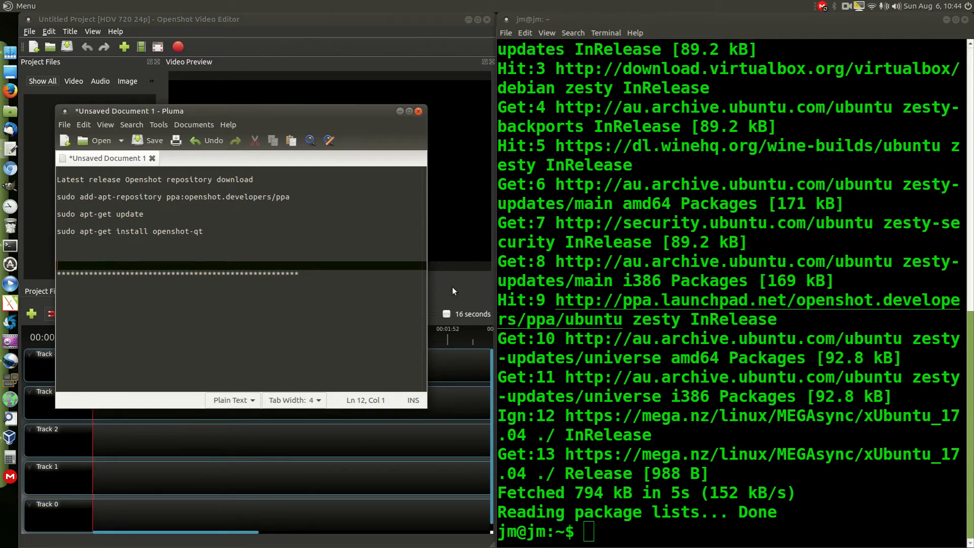
# Step: Copy the install line from the note and run sudo apt-get install openshot-qt
pyautogui.tripleClick(130, 231)
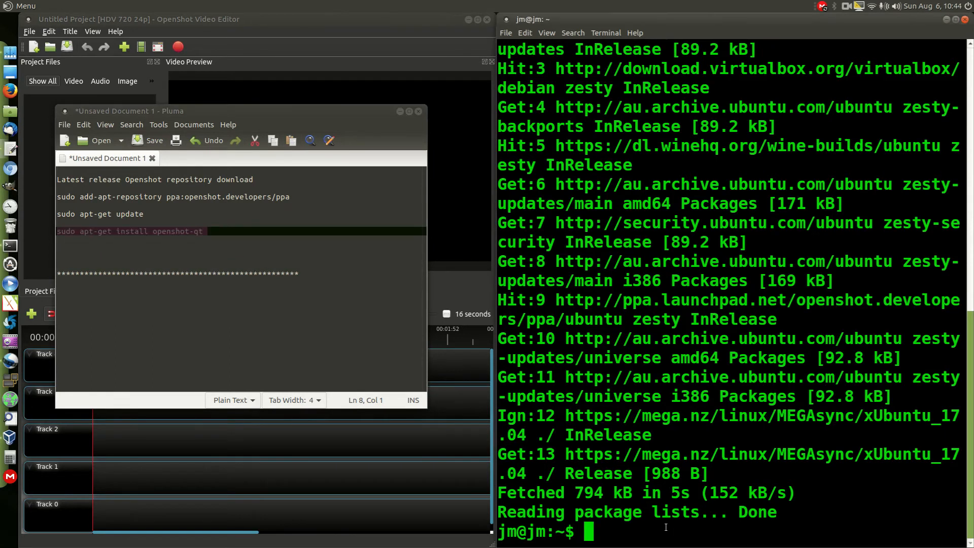
pyautogui.write('sudo apt-get install openshot-qt')
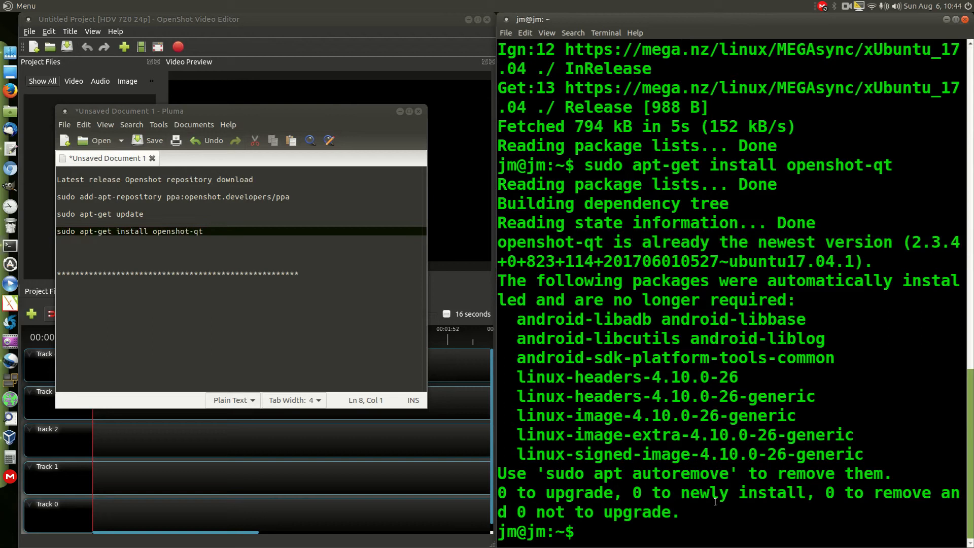
pyautogui.moveTo(55, 199)
pyautogui.write('1. ')
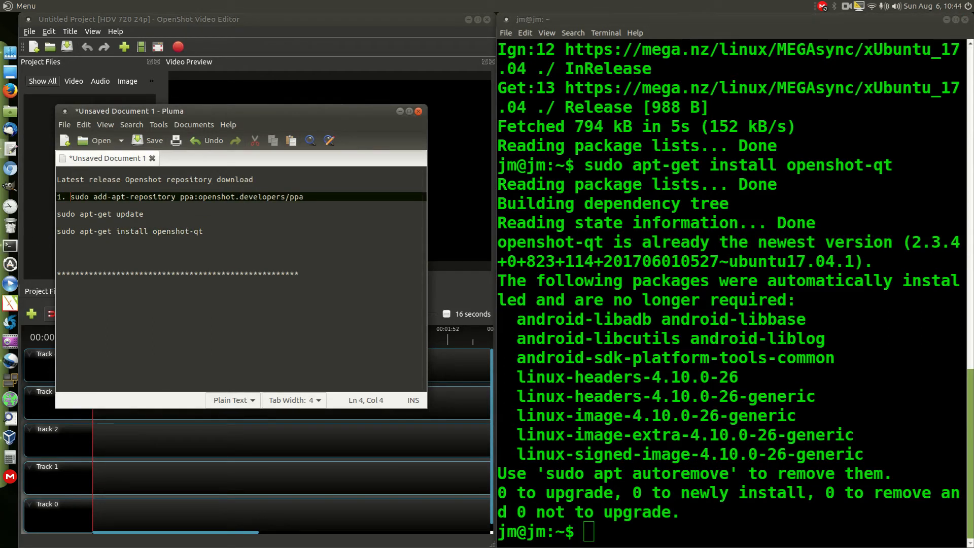
# Step: Type 2 before the apt-get update line in the note
pyautogui.write('2')
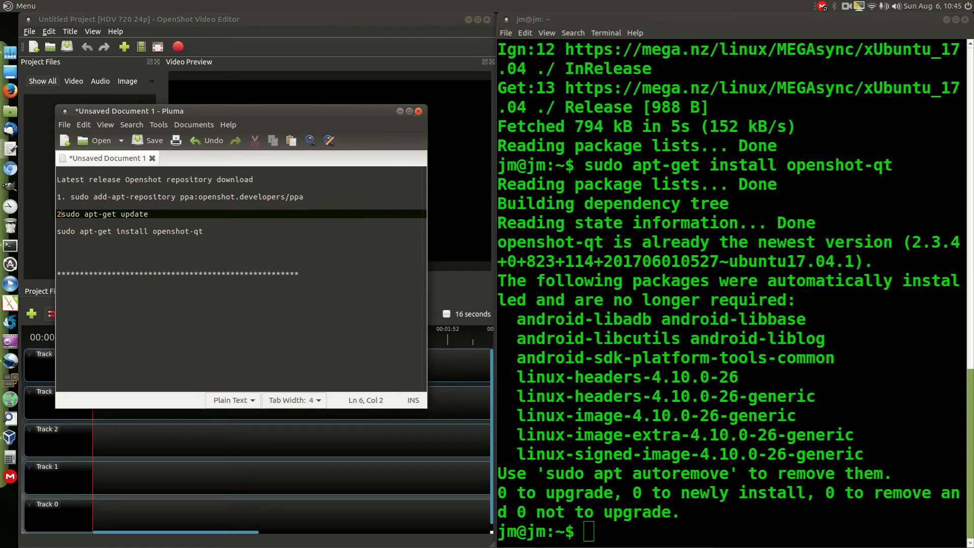